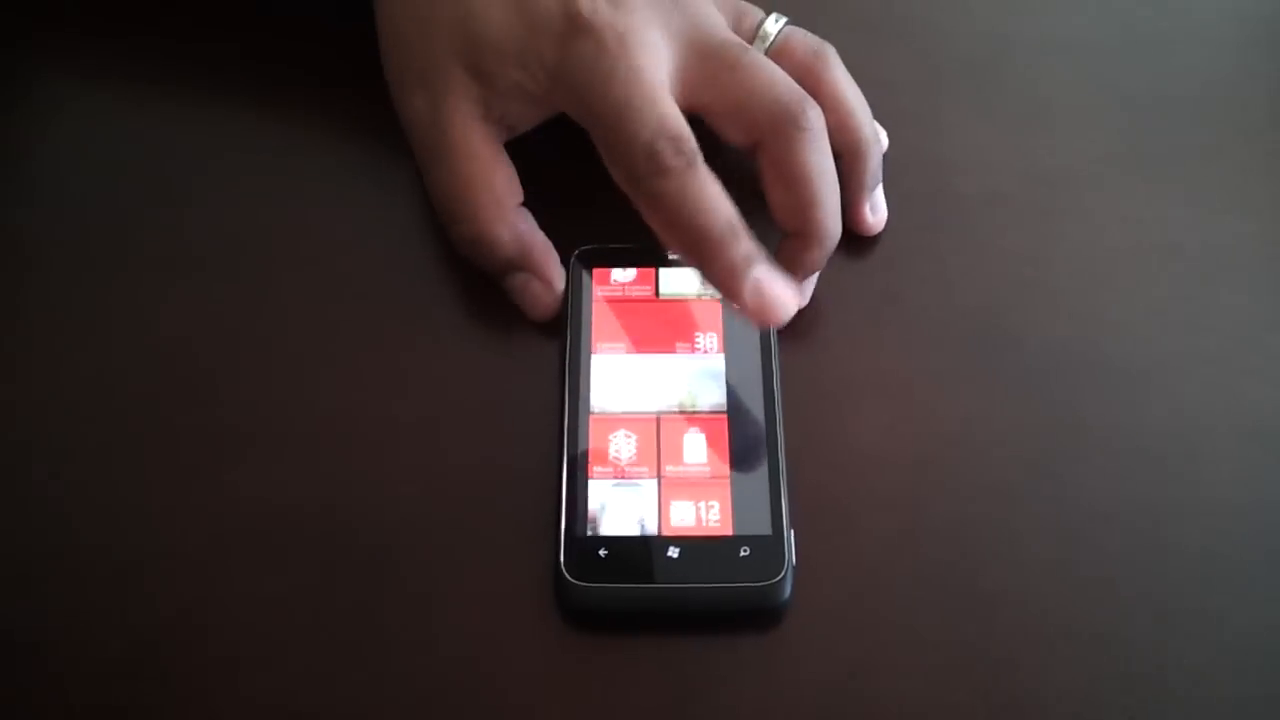
scroll(down, 3)
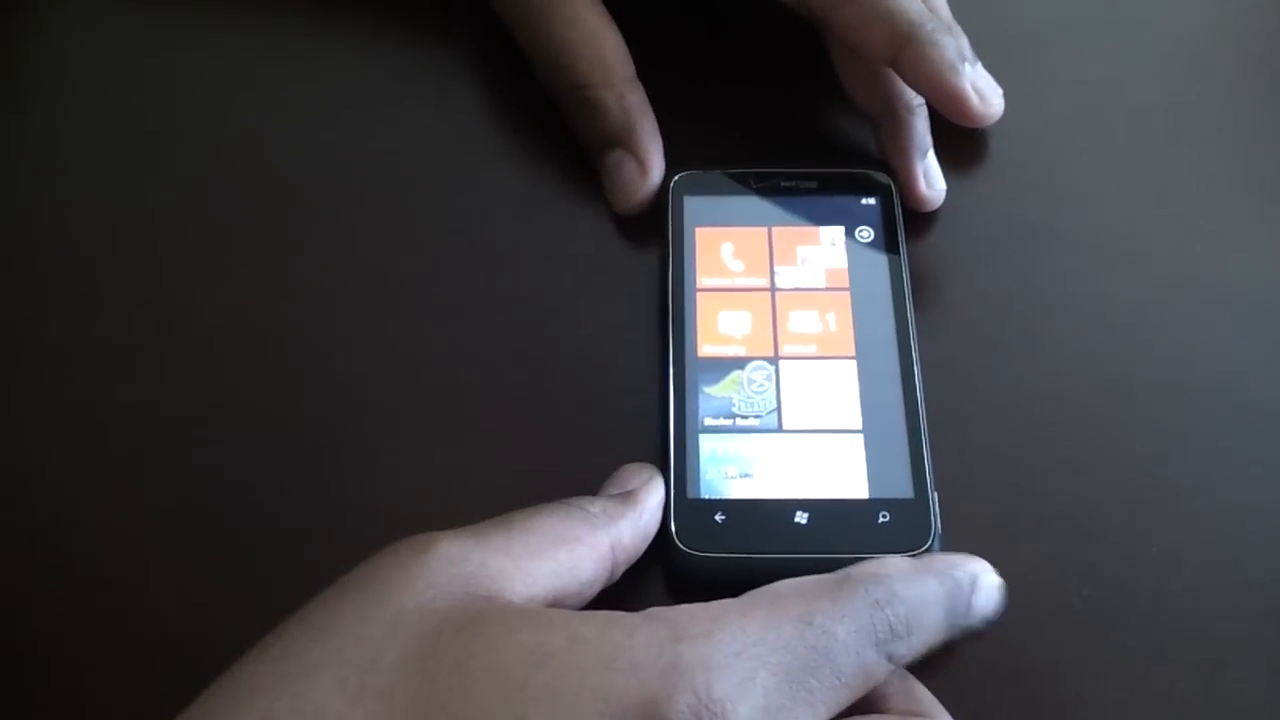
scroll(down, 3)
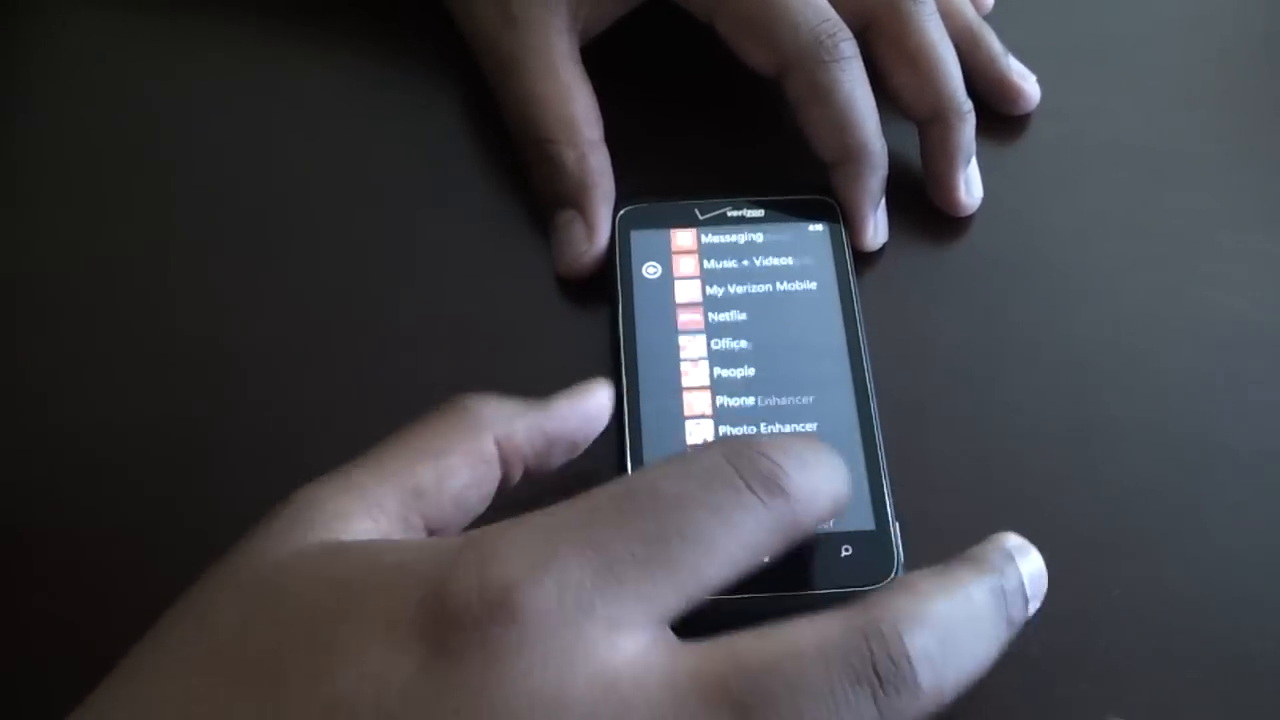
scroll(down, 3)
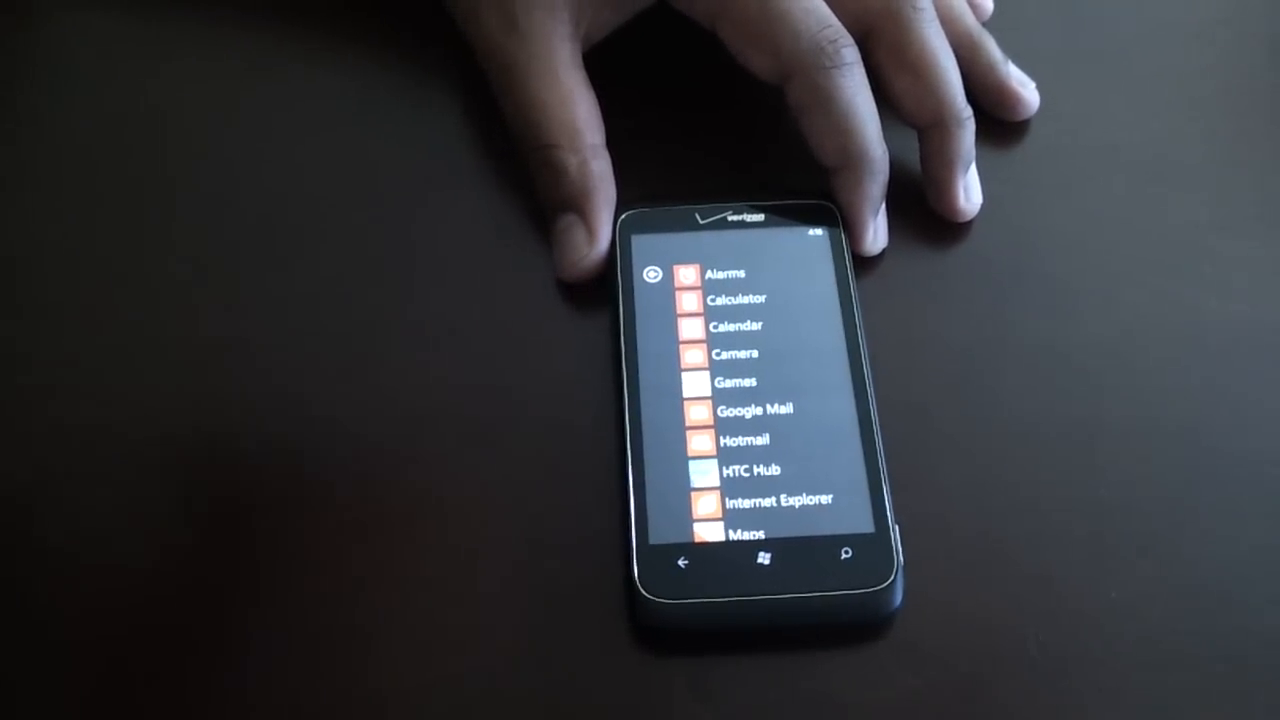